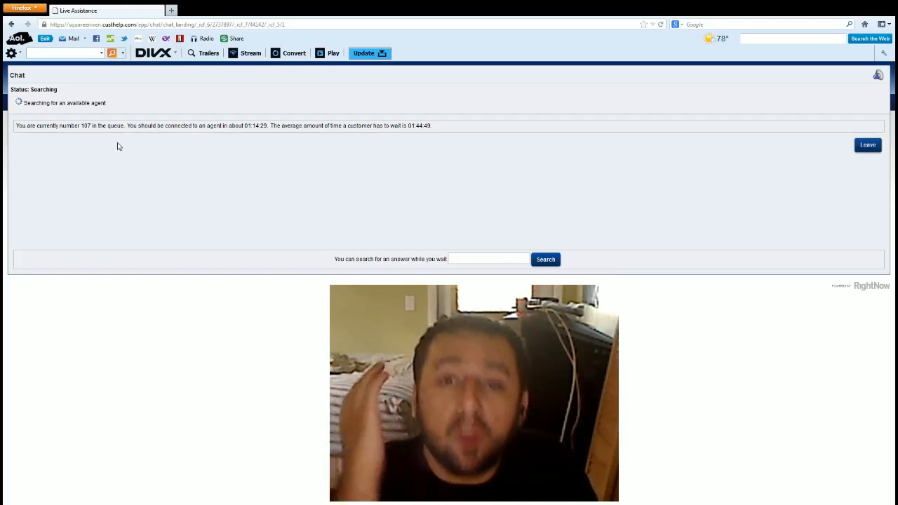
pyautogui.moveTo(174, 502)
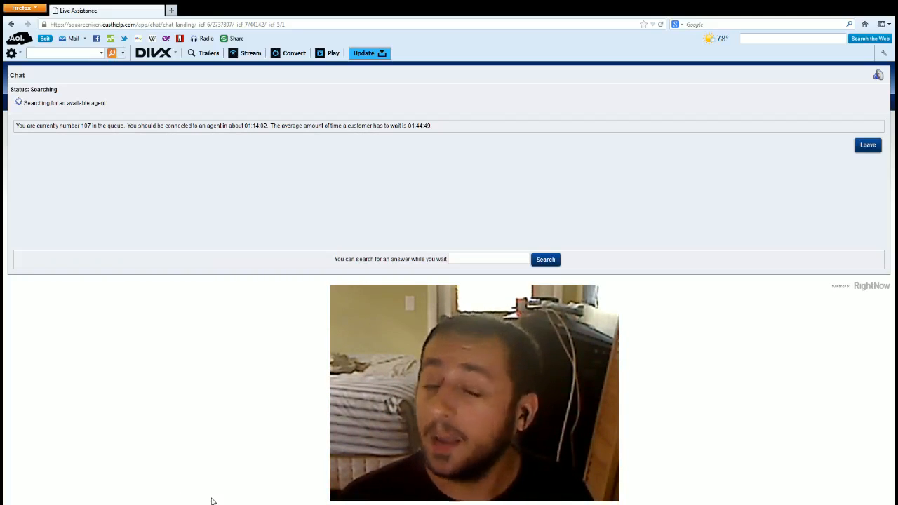
pyautogui.moveTo(104, 499)
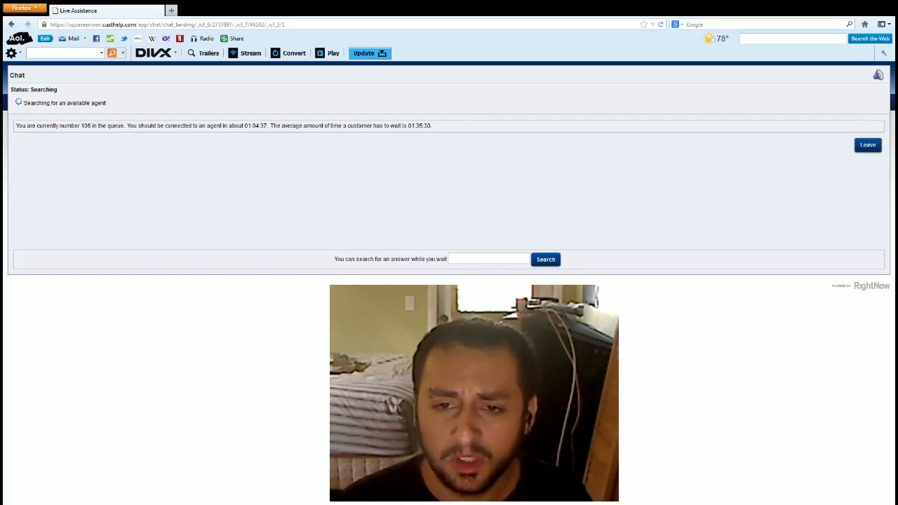
pyautogui.moveTo(512, 93)
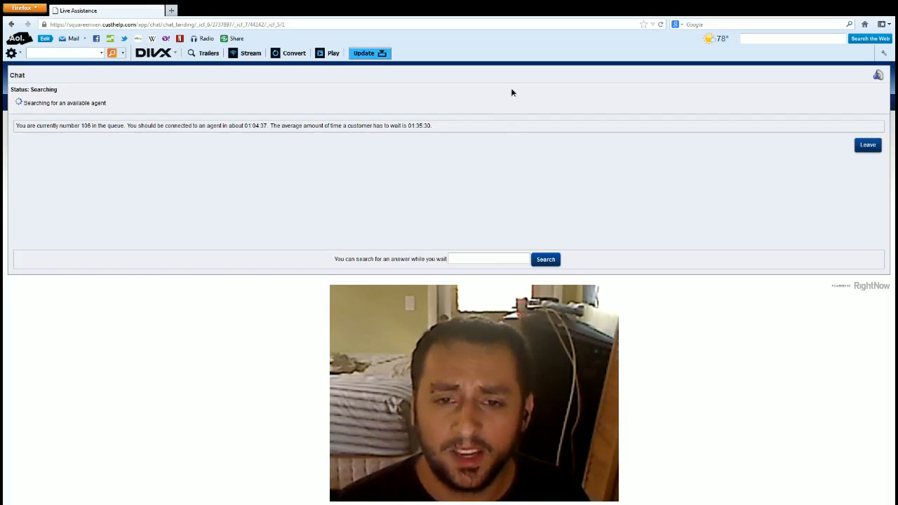
pyautogui.moveTo(205, 460)
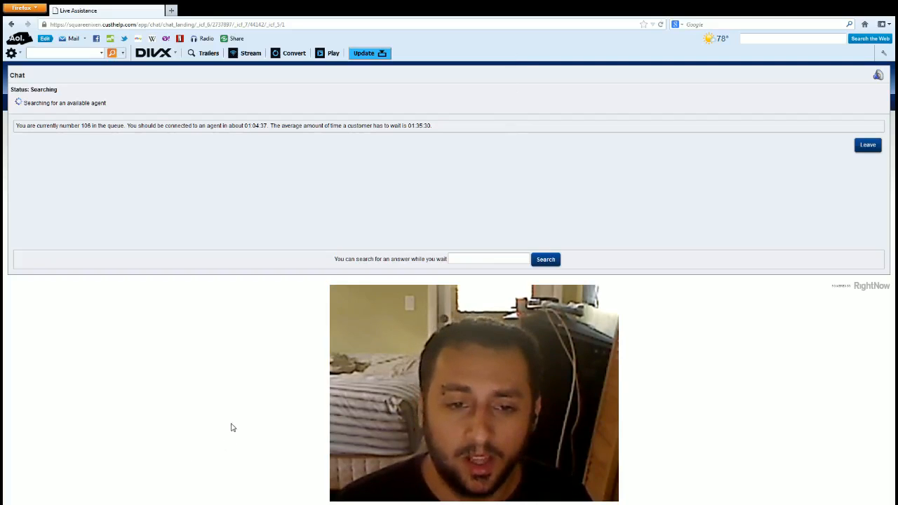
pyautogui.moveTo(758, 209)
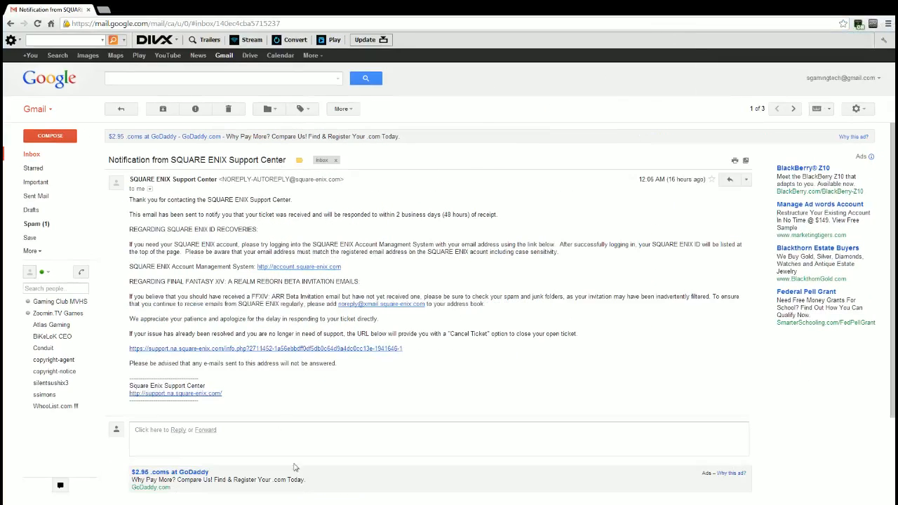
pyautogui.moveTo(216, 499)
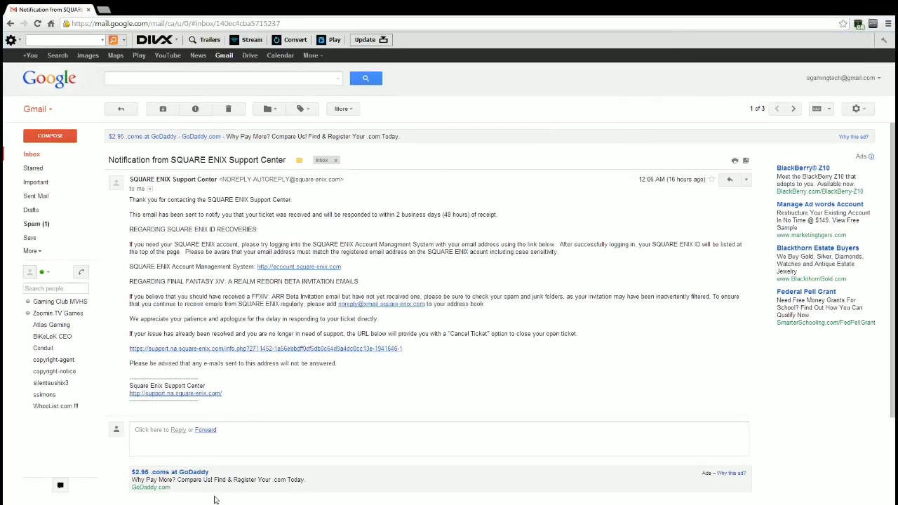
pyautogui.moveTo(245, 233)
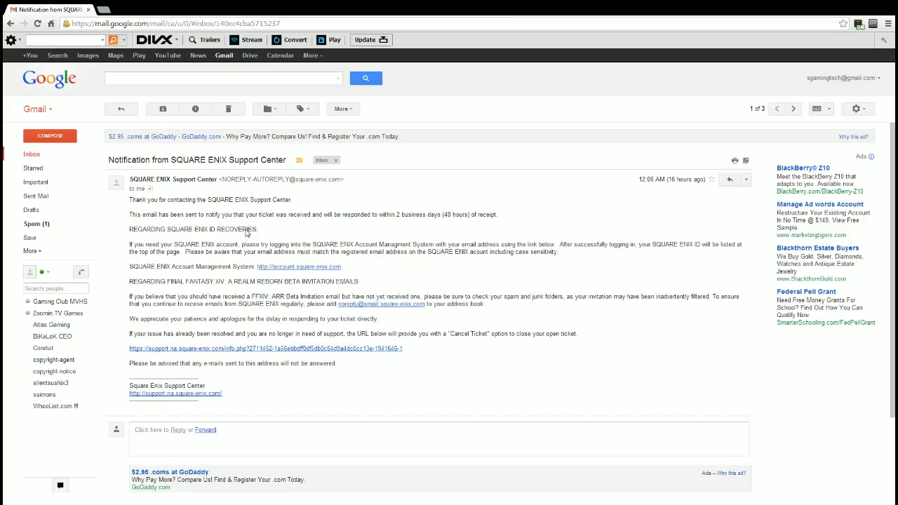
pyautogui.moveTo(265, 227)
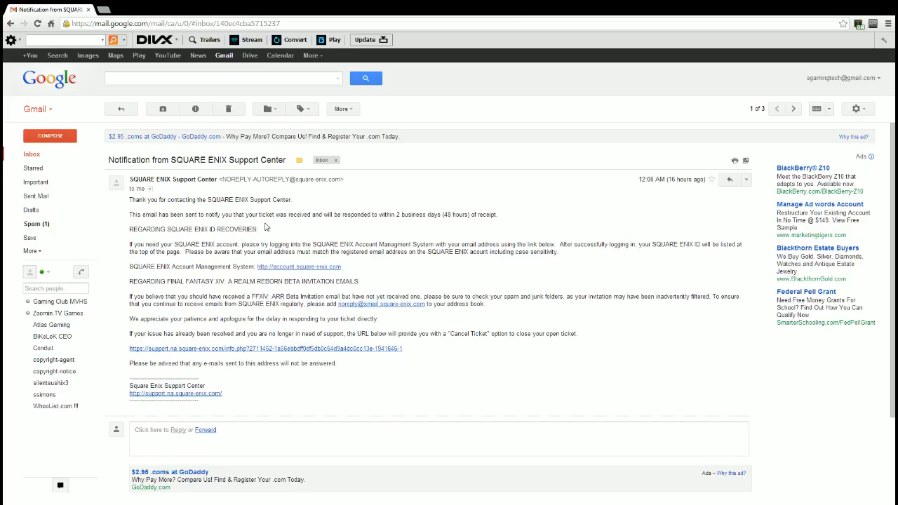
pyautogui.moveTo(856, 14)
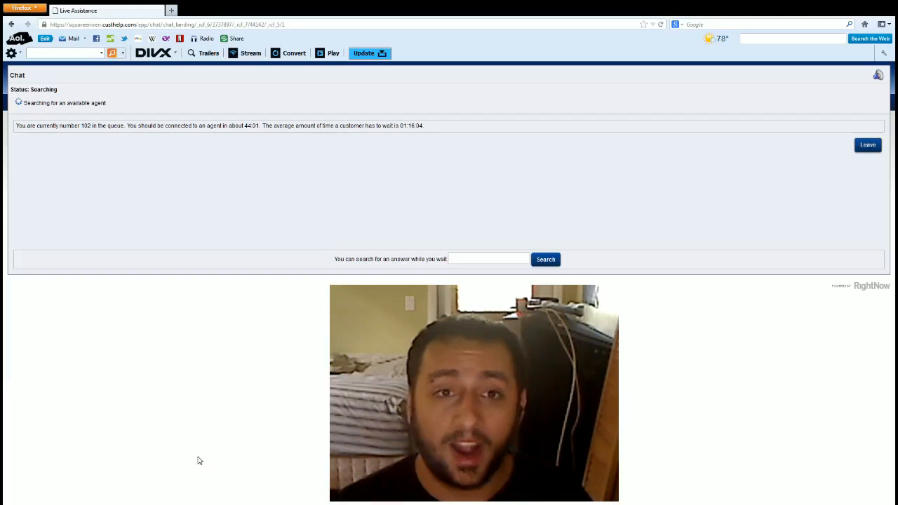
pyautogui.moveTo(70, 150)
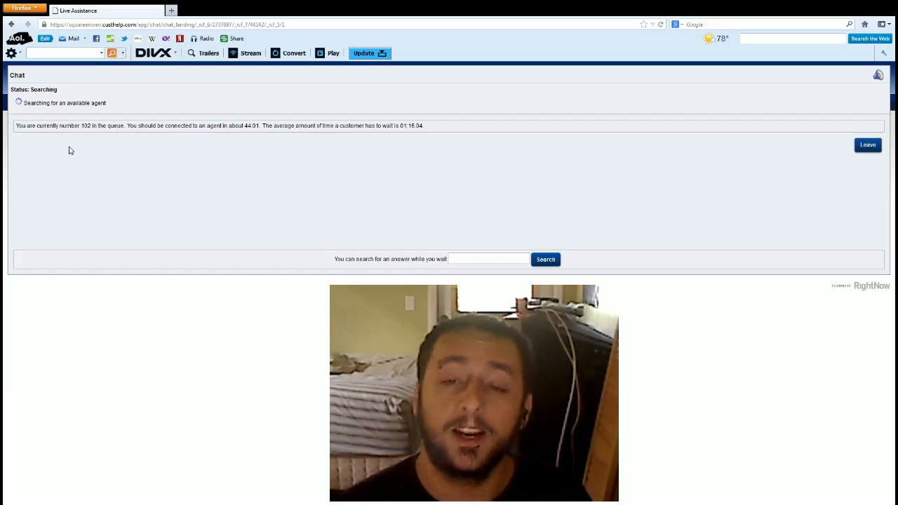